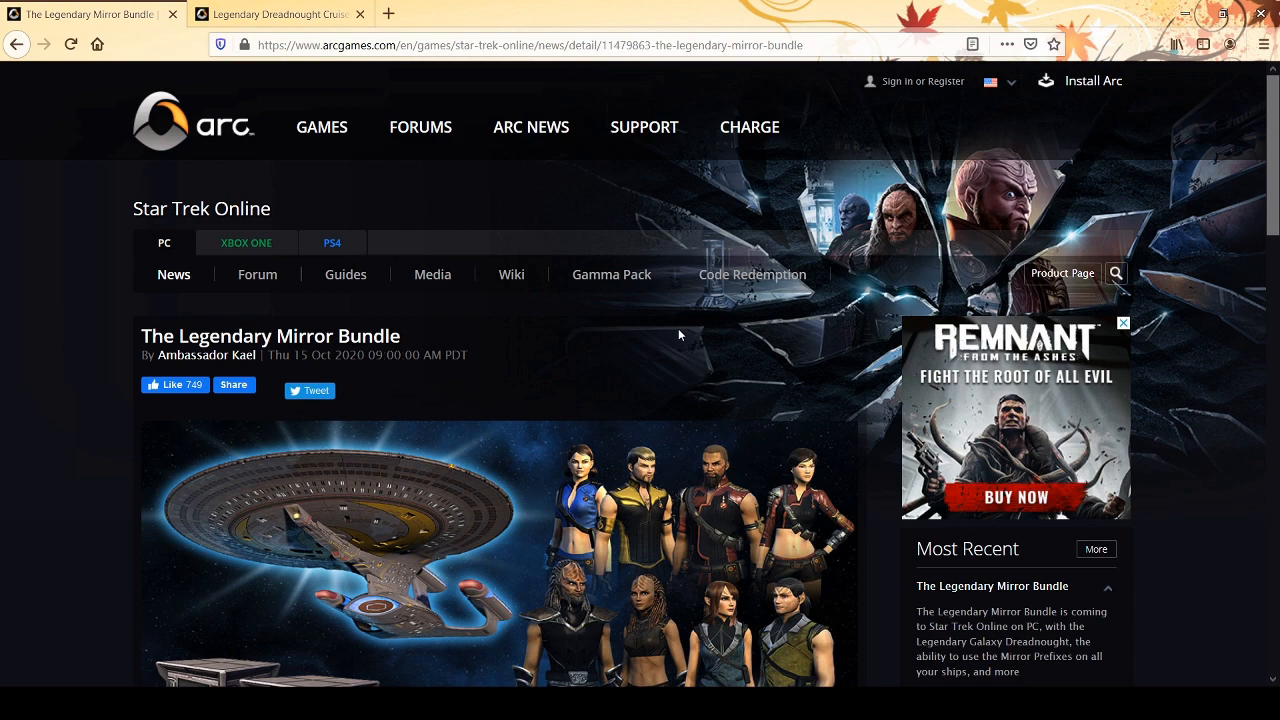
# Step: Scroll down through the previous Arc Games news article to read its content
pyautogui.scroll(-3)
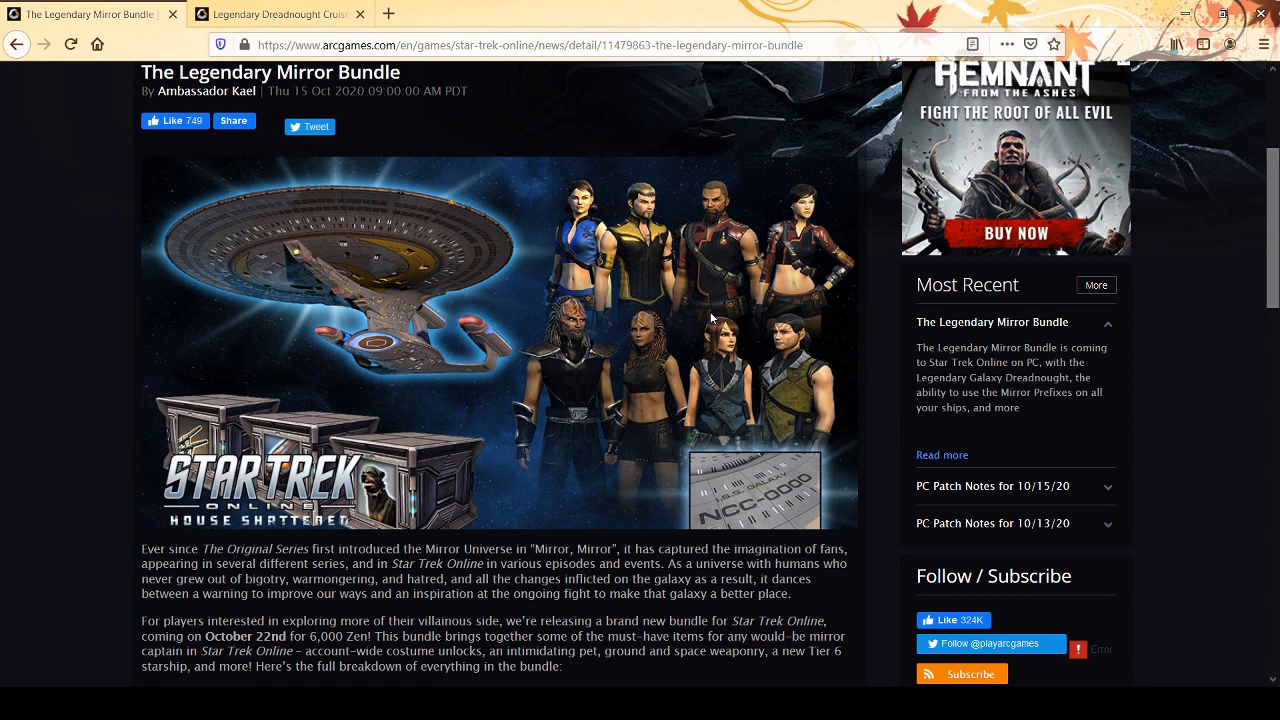
pyautogui.scroll(-3)
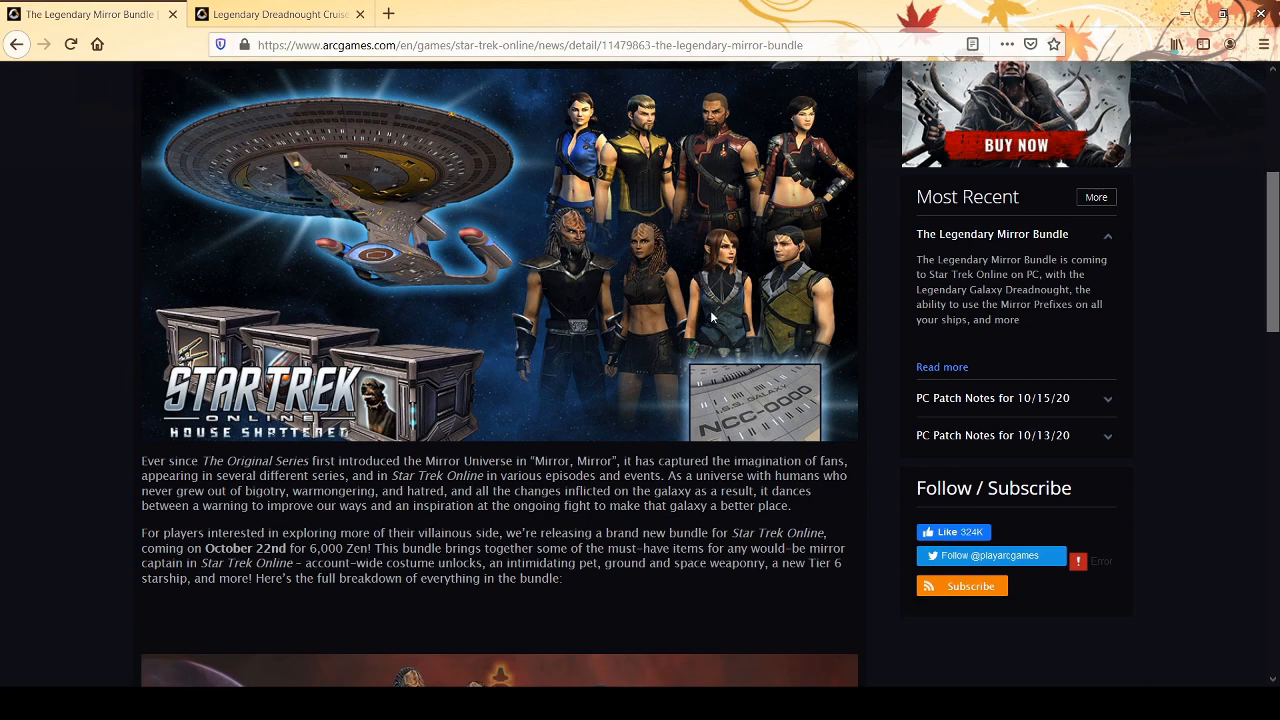
pyautogui.scroll(-3)
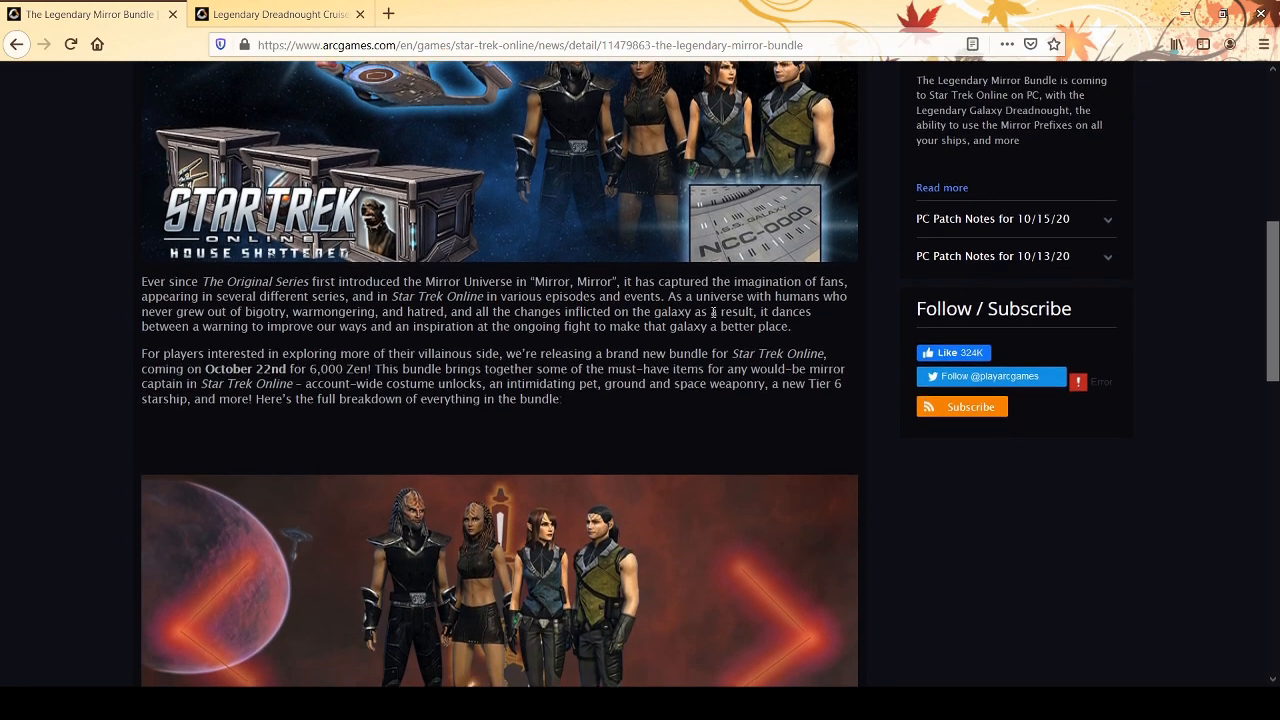
pyautogui.scroll(-3)
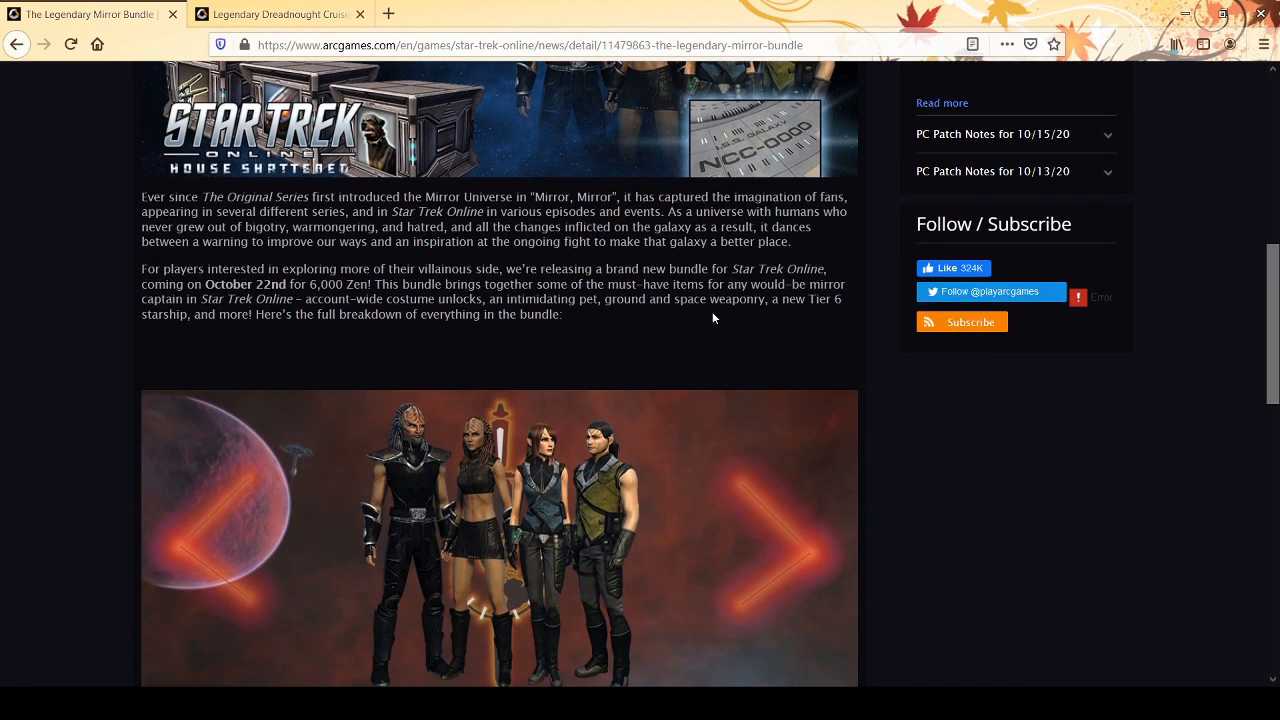
pyautogui.click(790, 550)
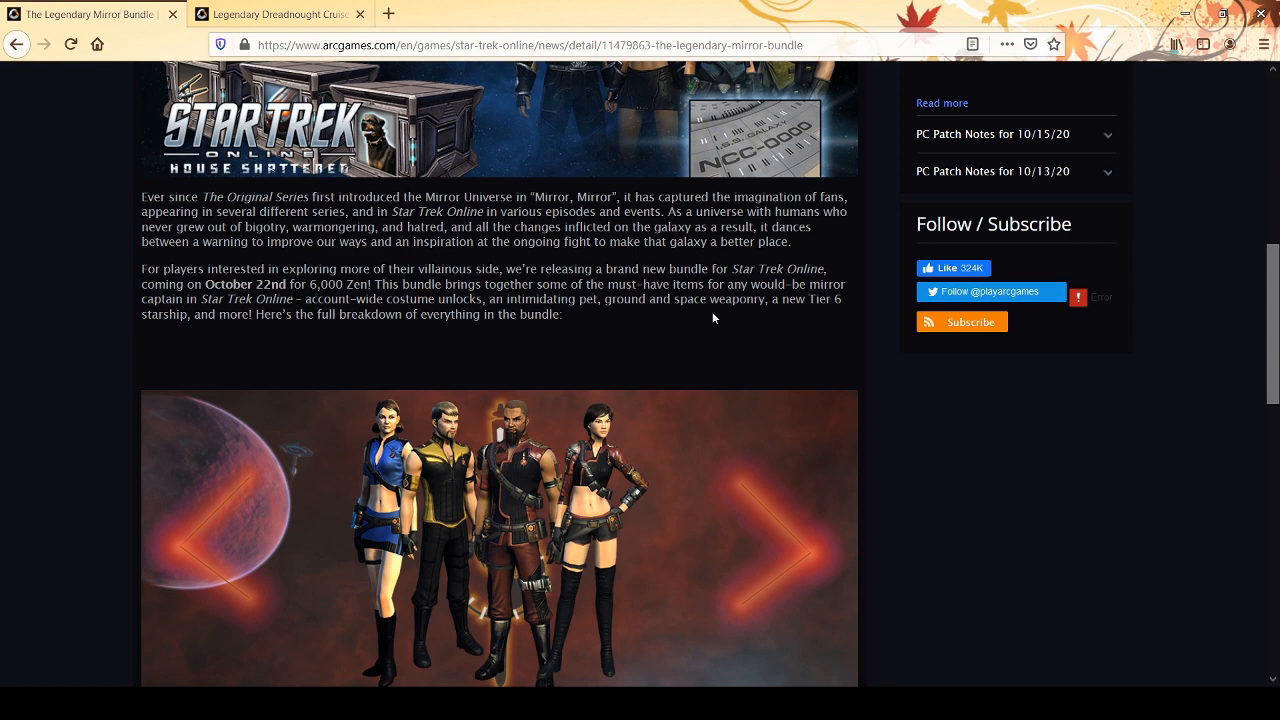
pyautogui.scroll(-3)
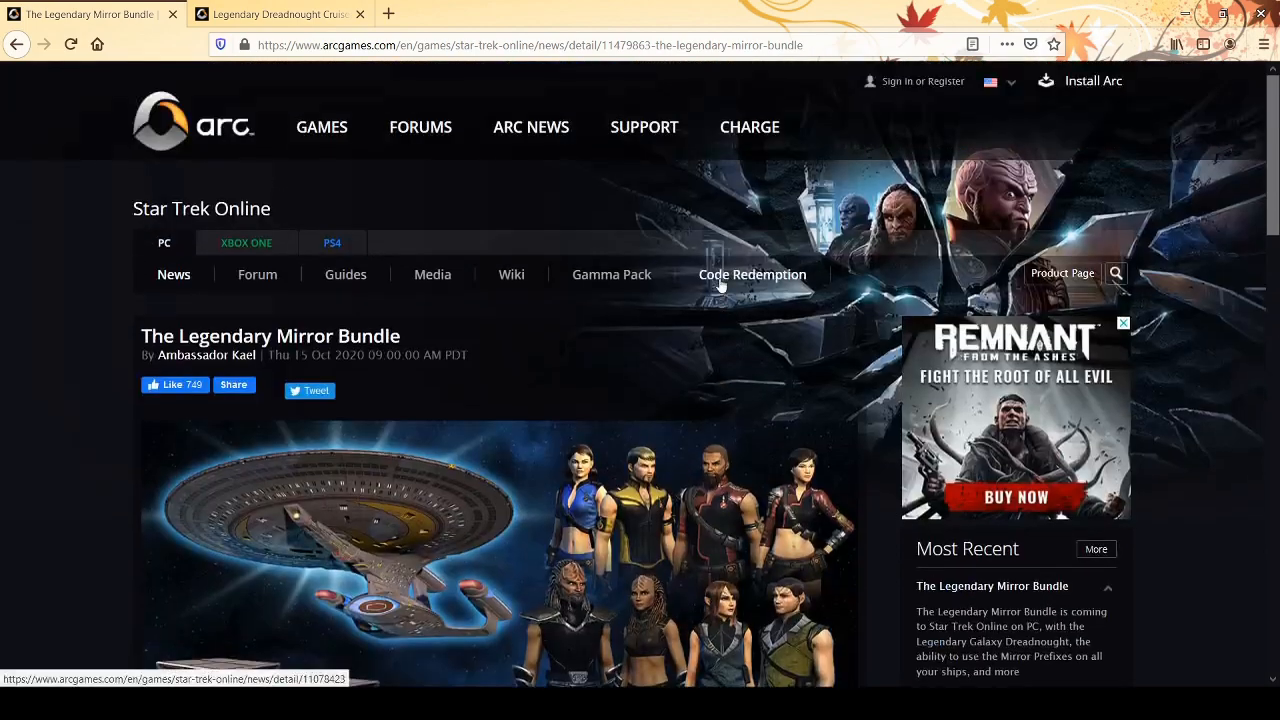
pyautogui.scroll(-3)
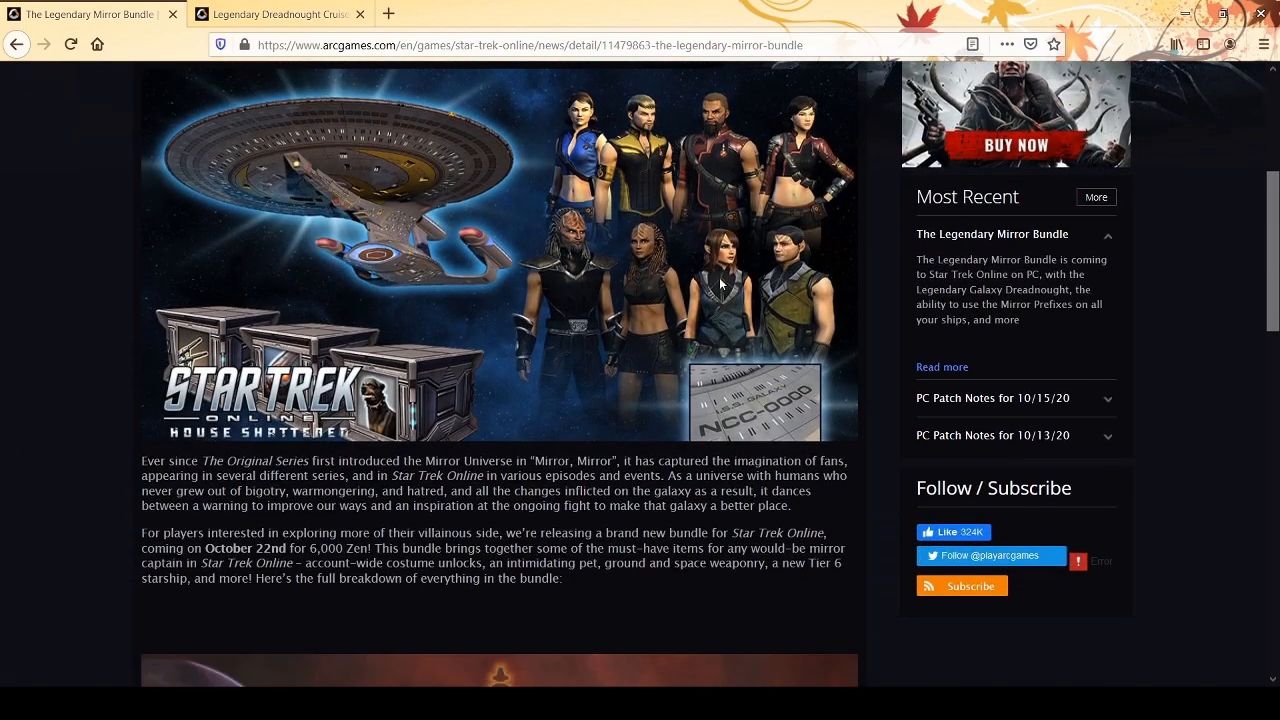
pyautogui.scroll(-3)
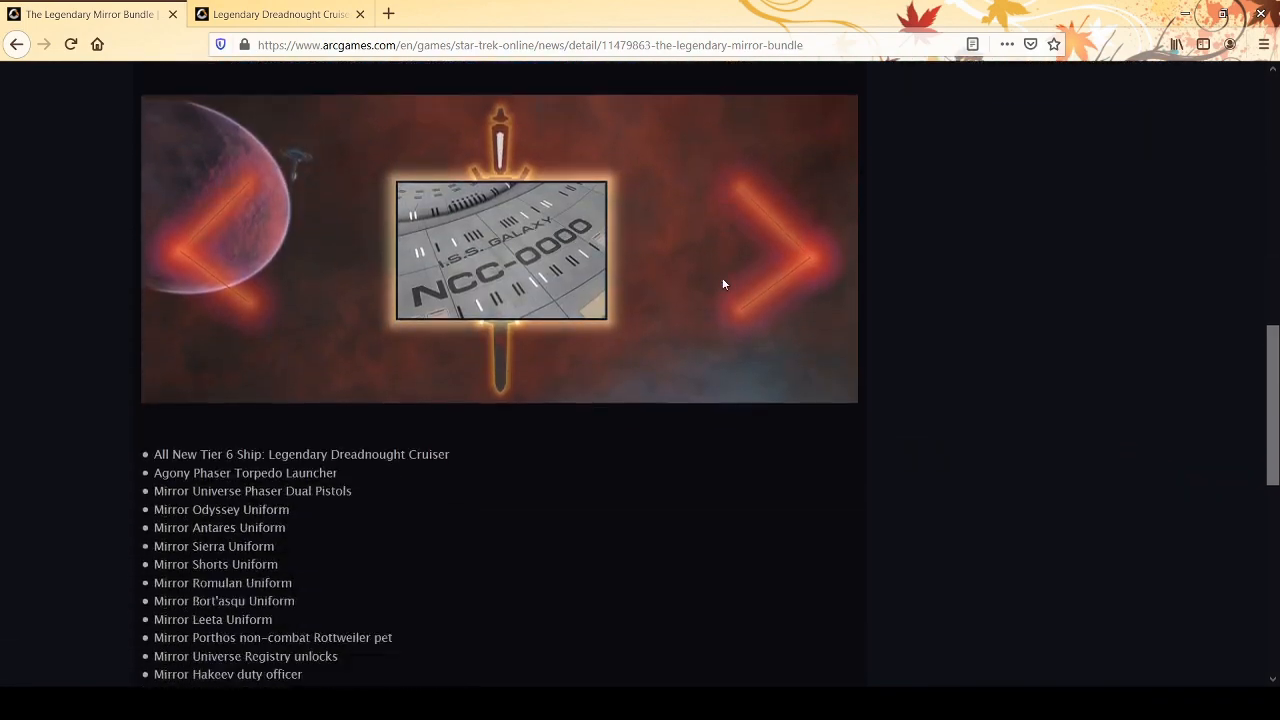
pyautogui.scroll(-3)
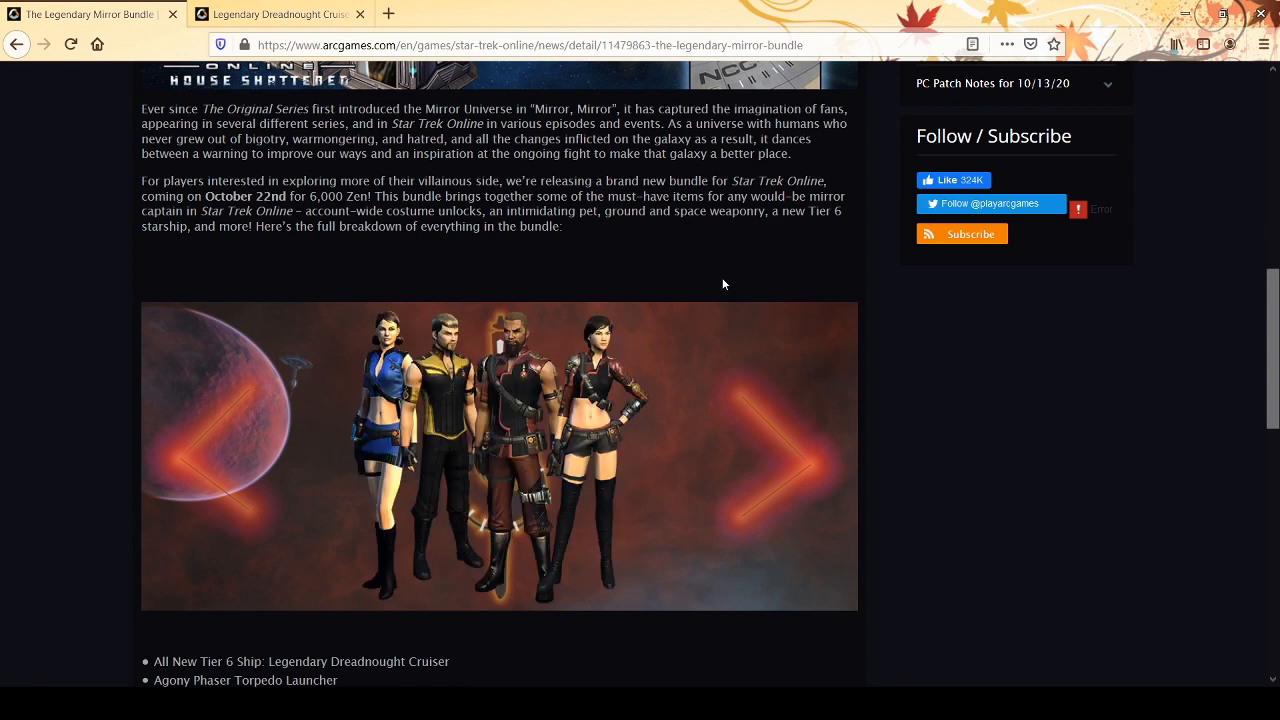
pyautogui.scroll(-3)
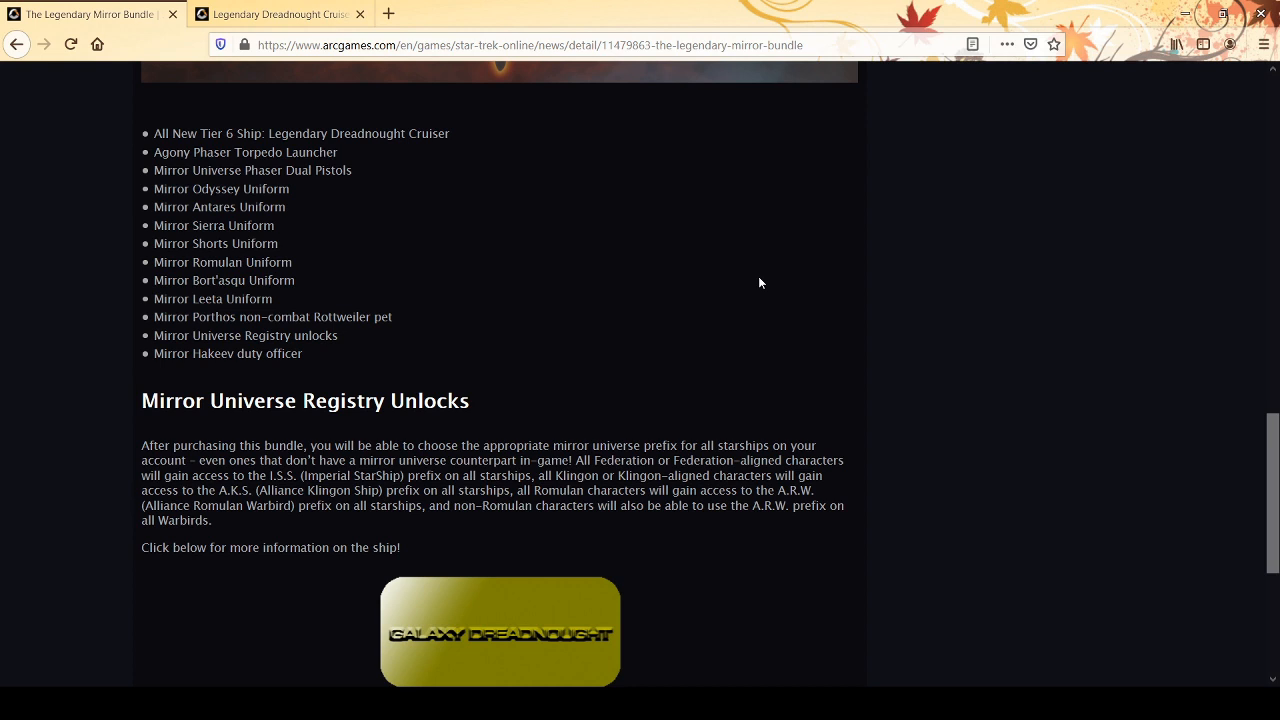
pyautogui.scroll(3)
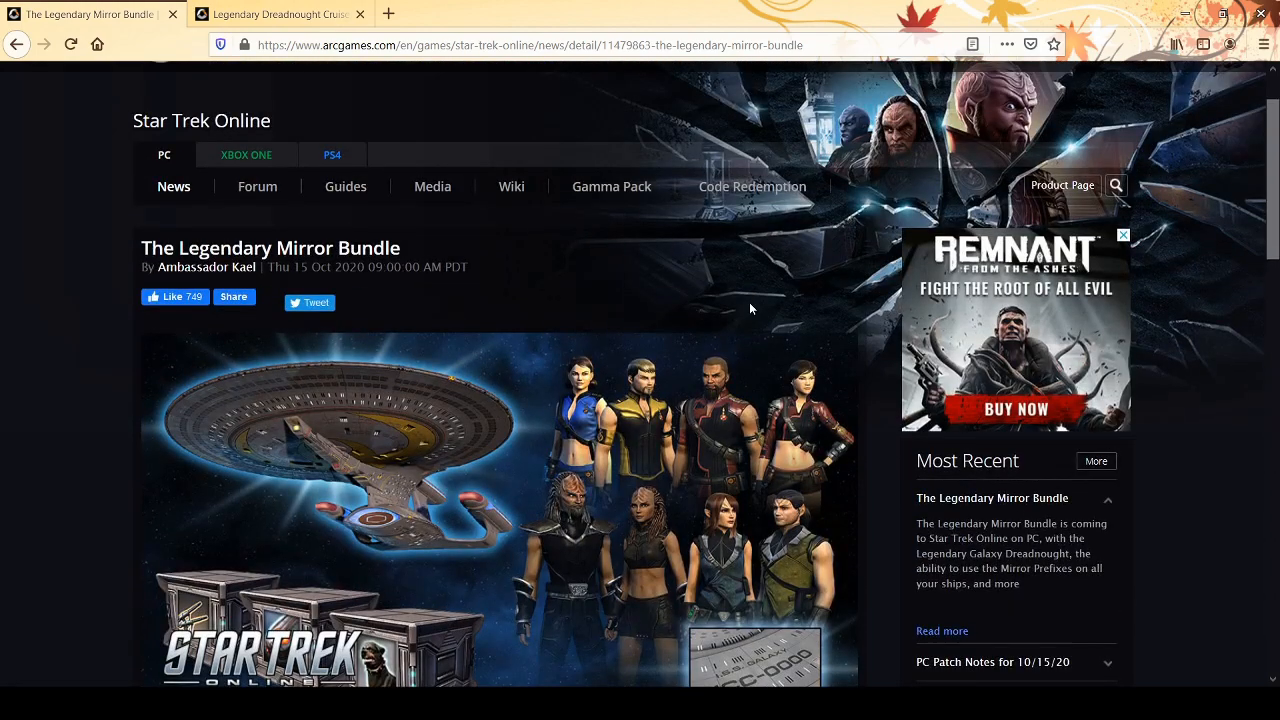
pyautogui.moveTo(732, 298)
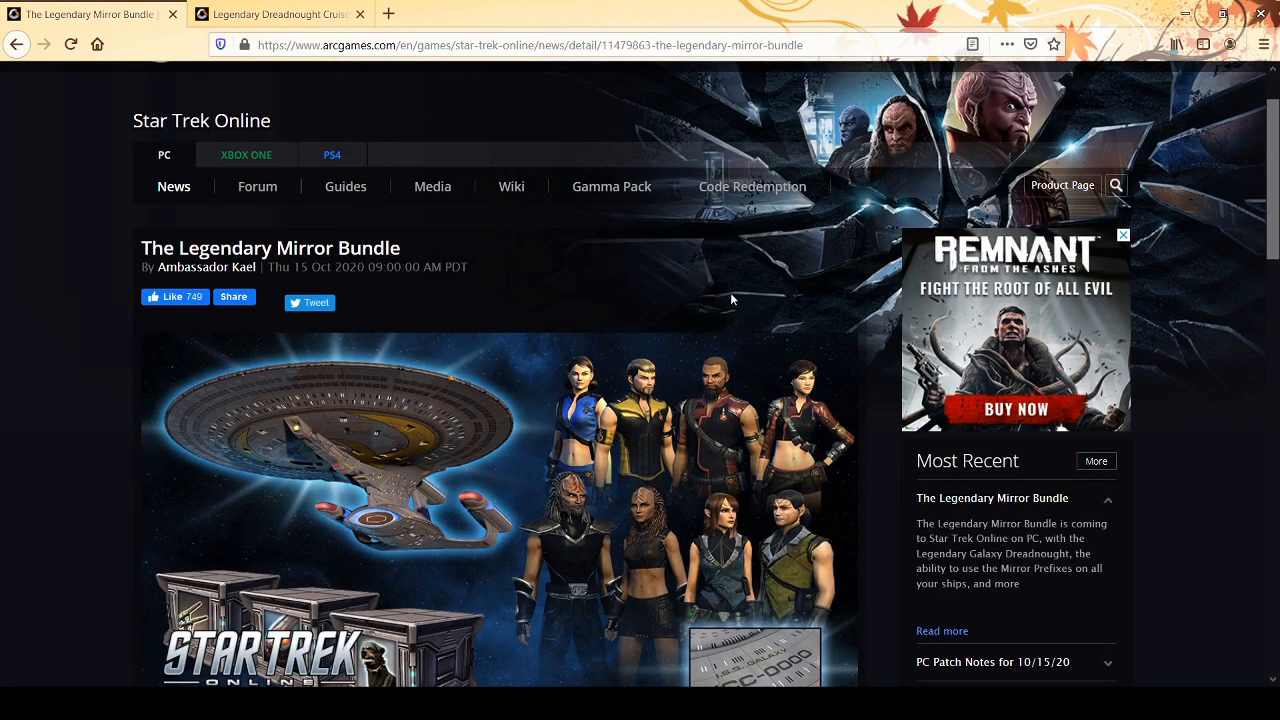
# Step: Switch to the Legendary Dreadnought Cruiser article and scroll into its stats list down to the universal consoles
pyautogui.click(280, 16)
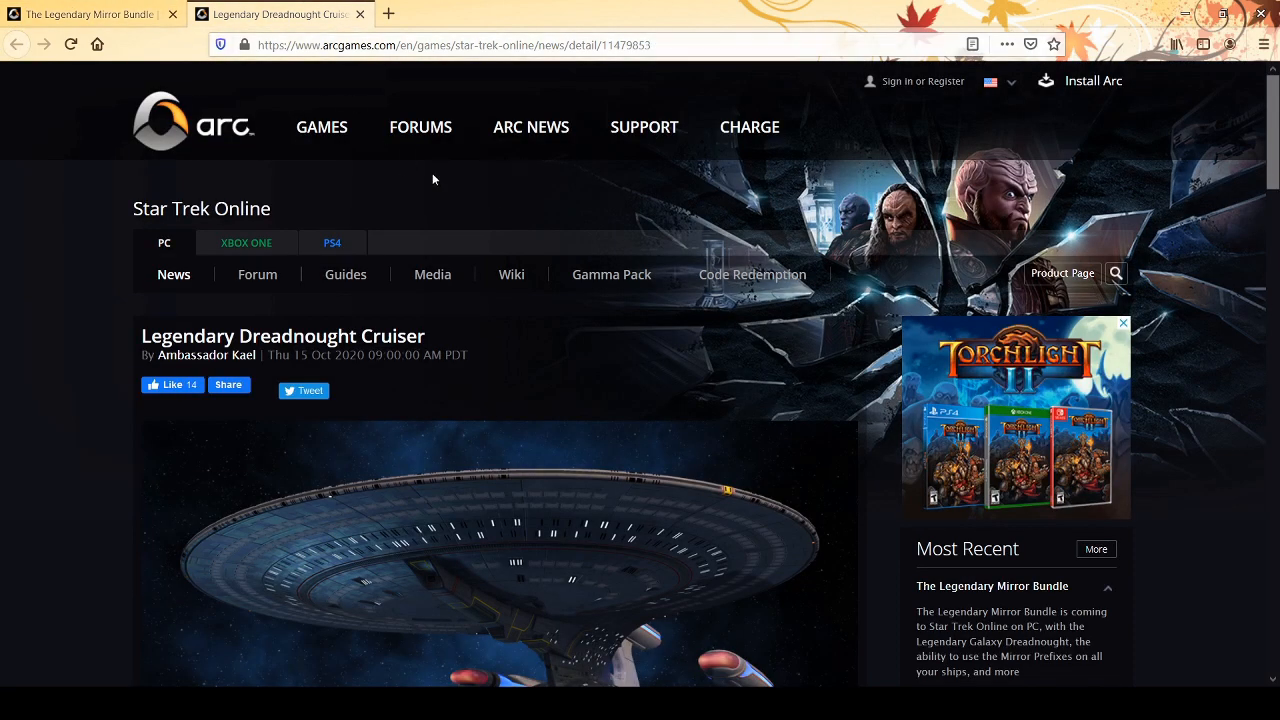
pyautogui.scroll(-3)
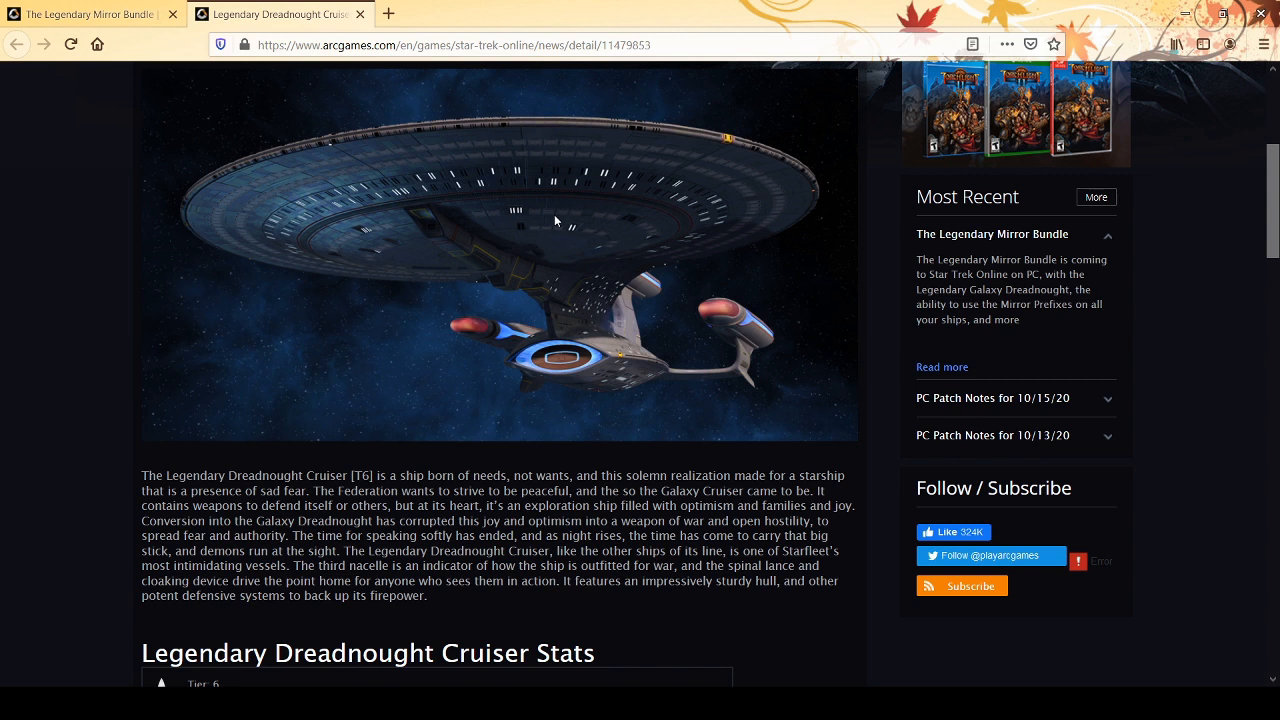
pyautogui.moveTo(622, 226)
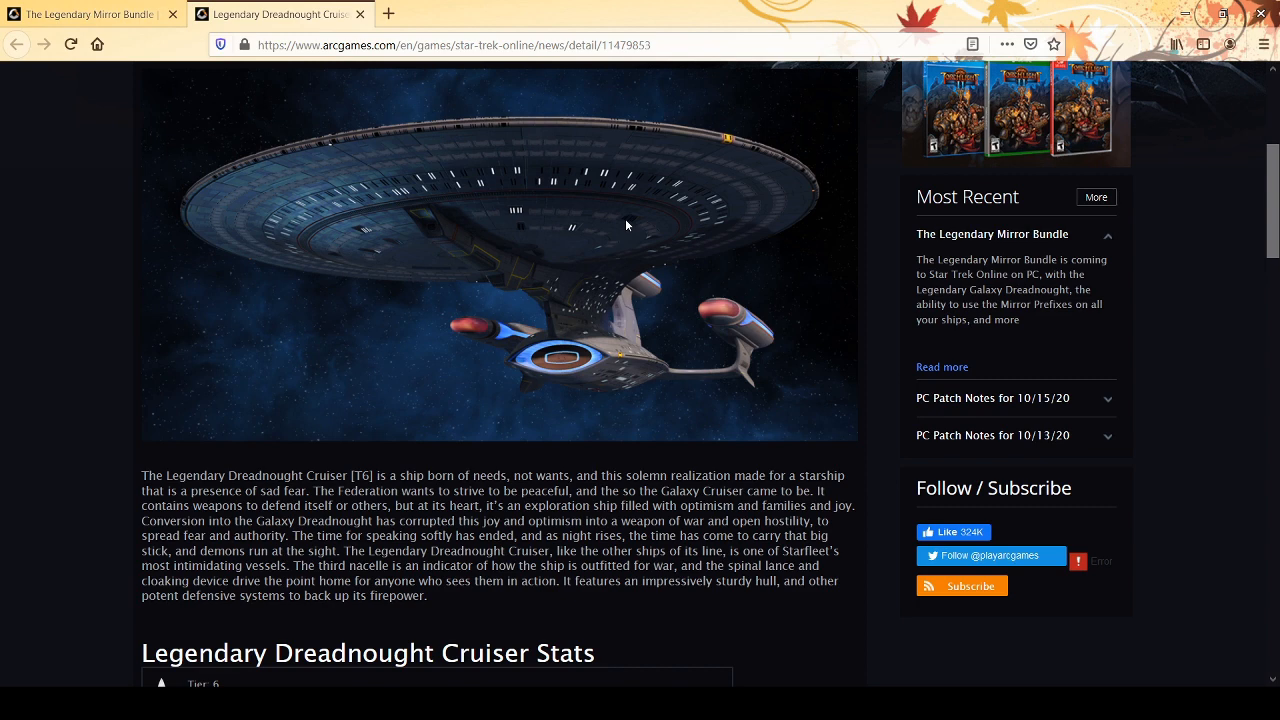
pyautogui.scroll(-3)
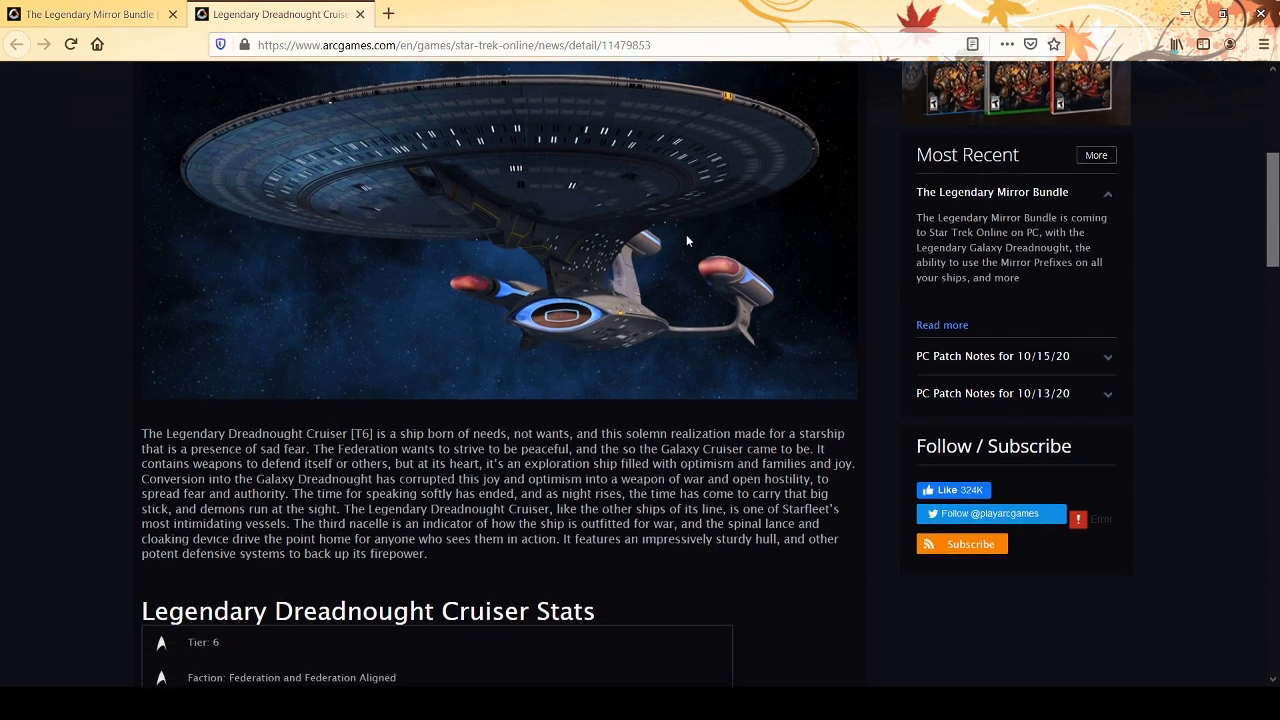
pyautogui.scroll(-3)
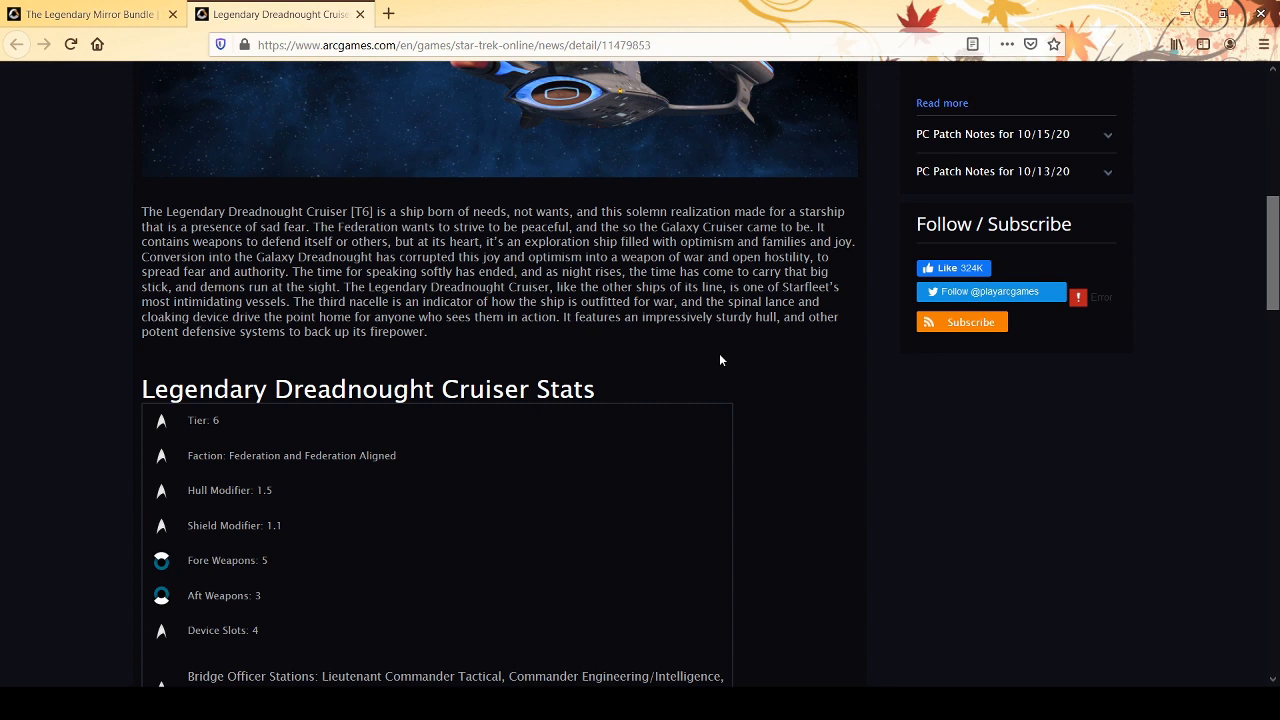
pyautogui.scroll(-3)
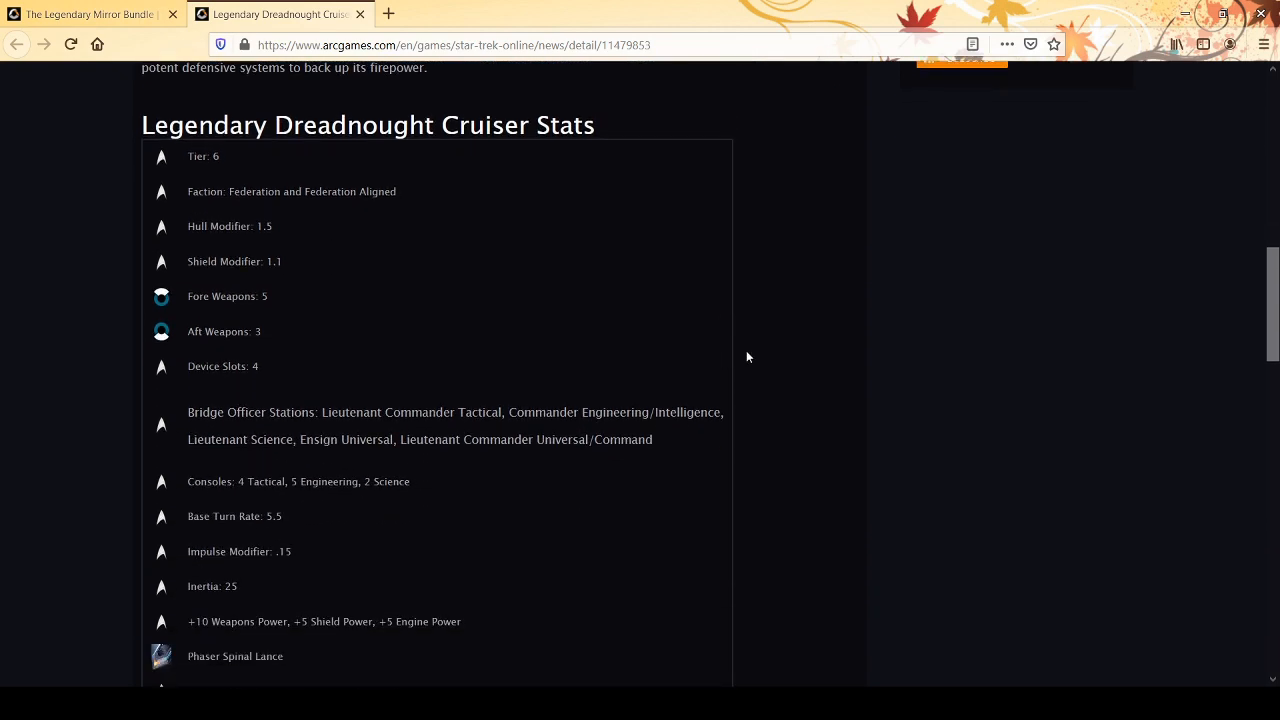
pyautogui.moveTo(746, 352)
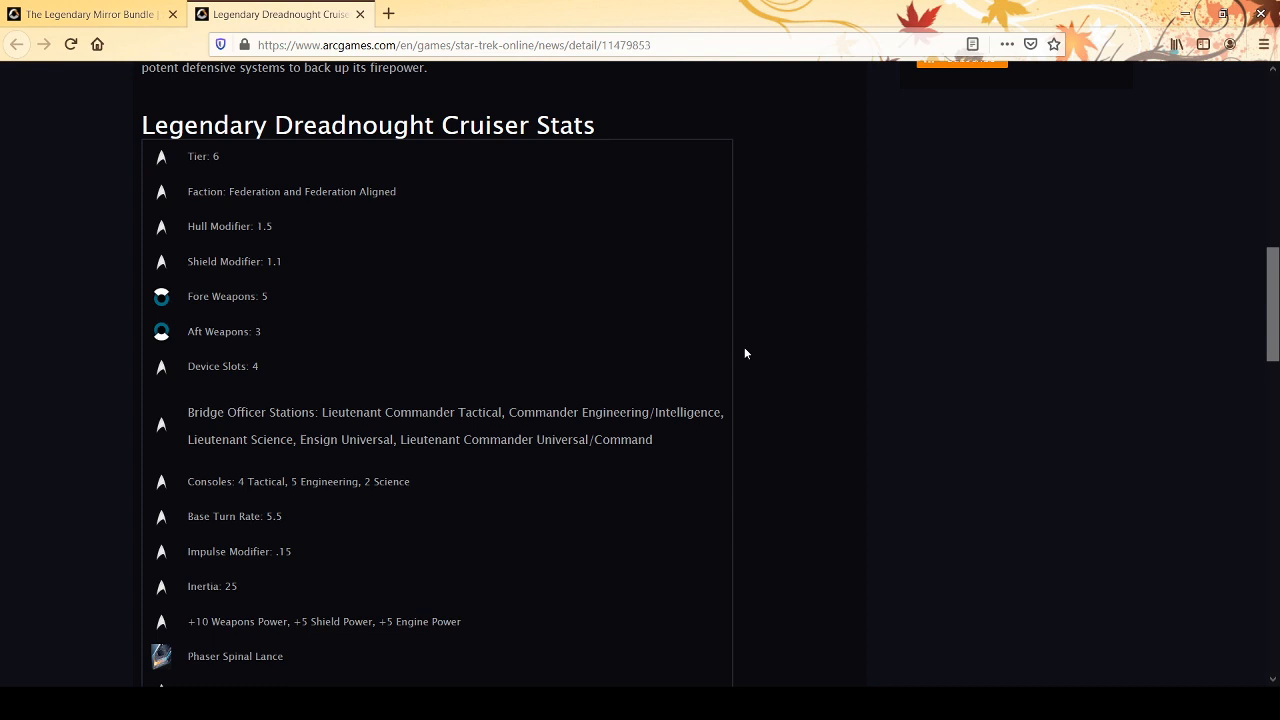
pyautogui.scroll(-3)
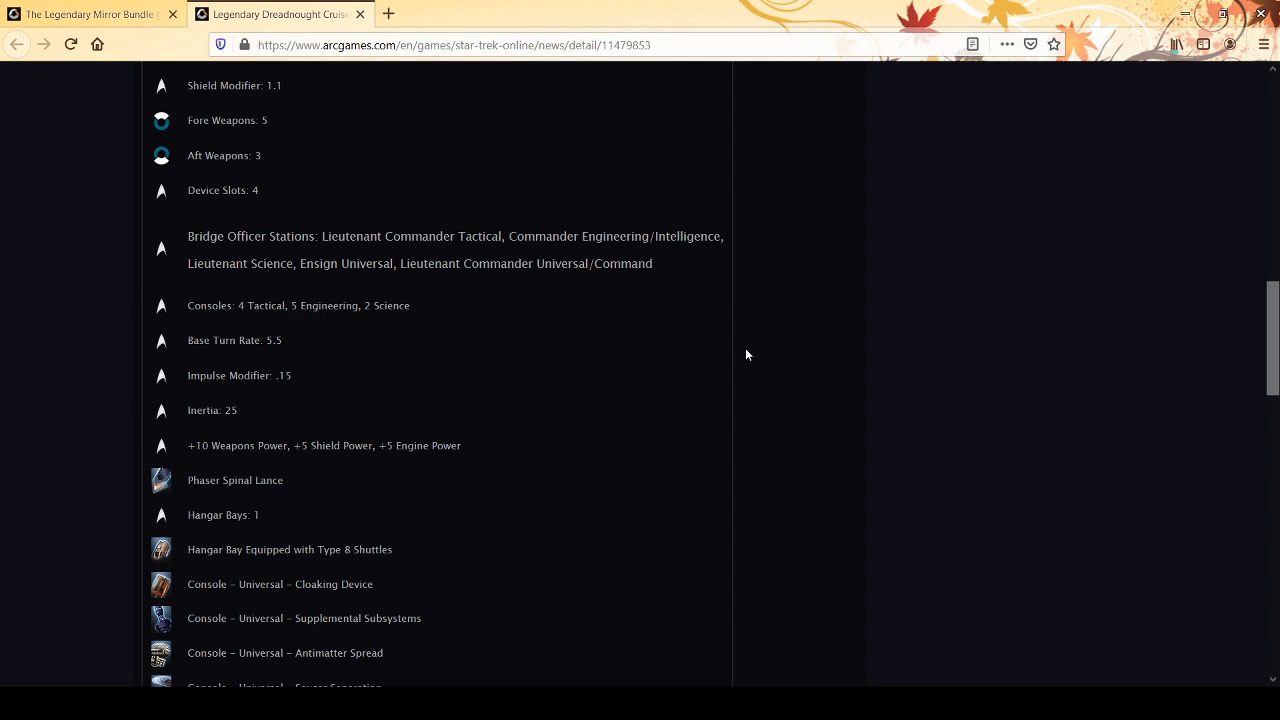
# Step: Scroll past the remaining stats to the Starship Mastery Package and Mirror Galaxy Dreadnought heading
pyautogui.scroll(-3)
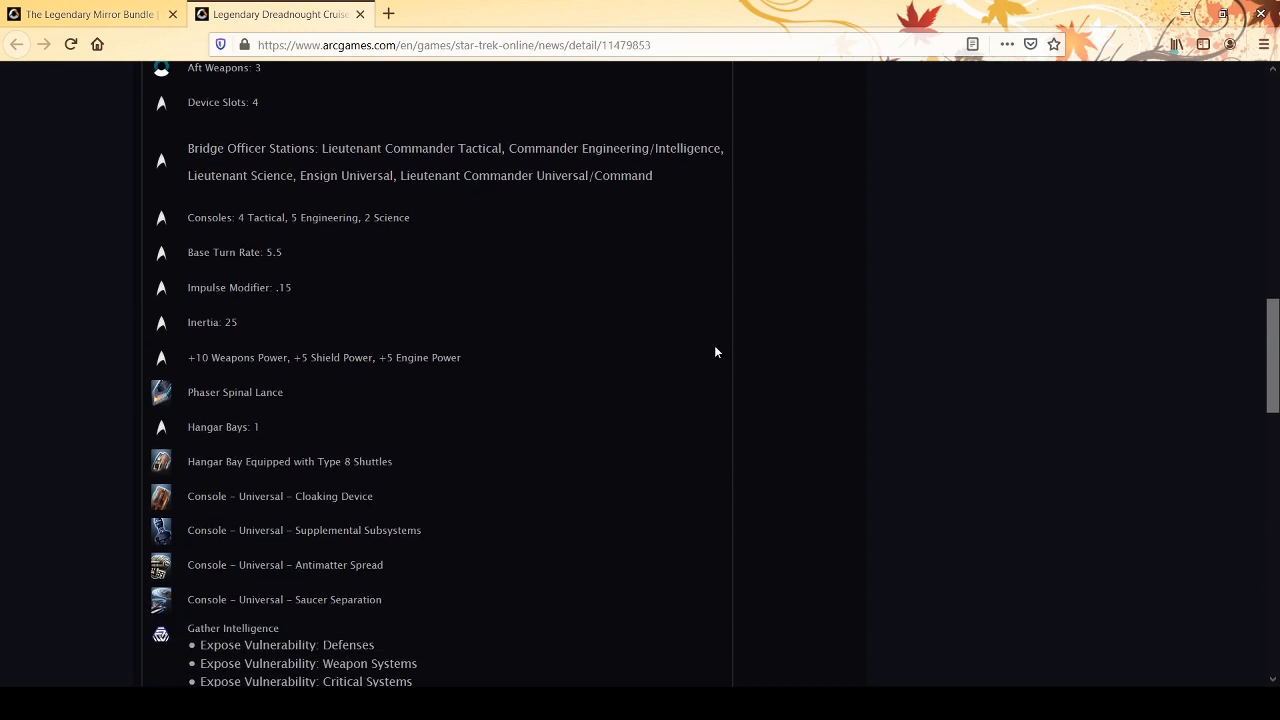
pyautogui.scroll(-3)
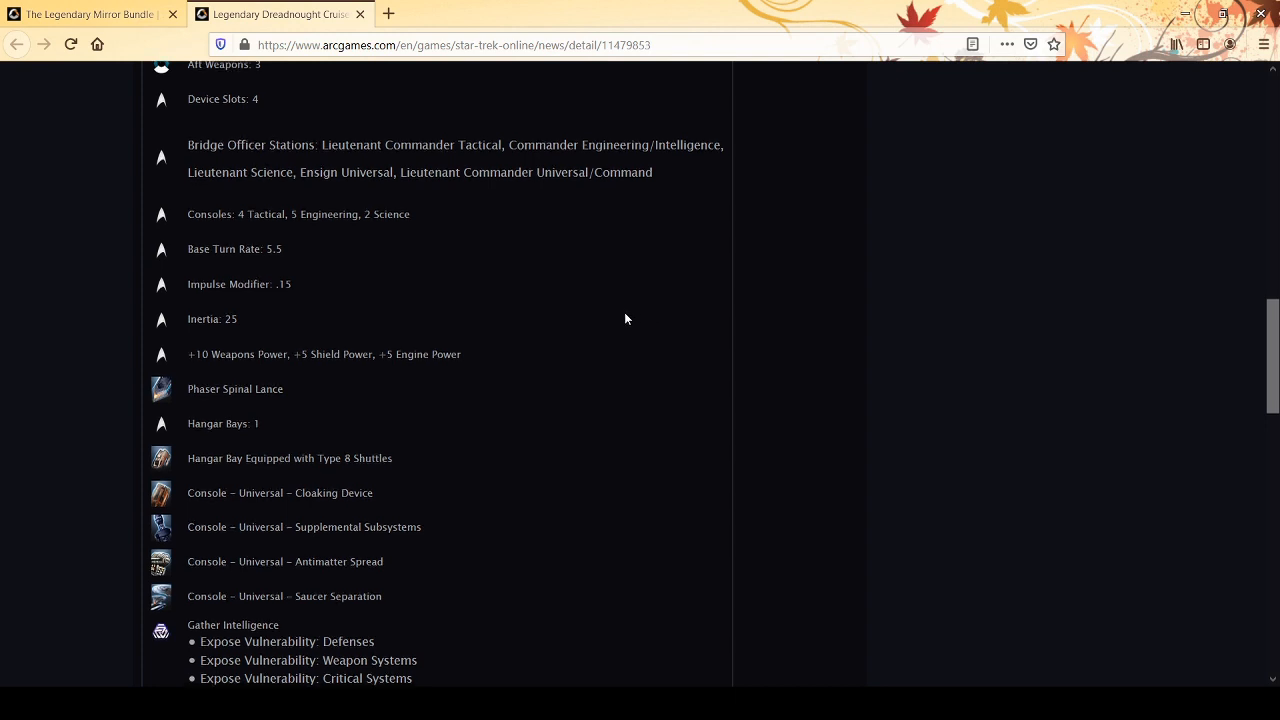
pyautogui.scroll(-3)
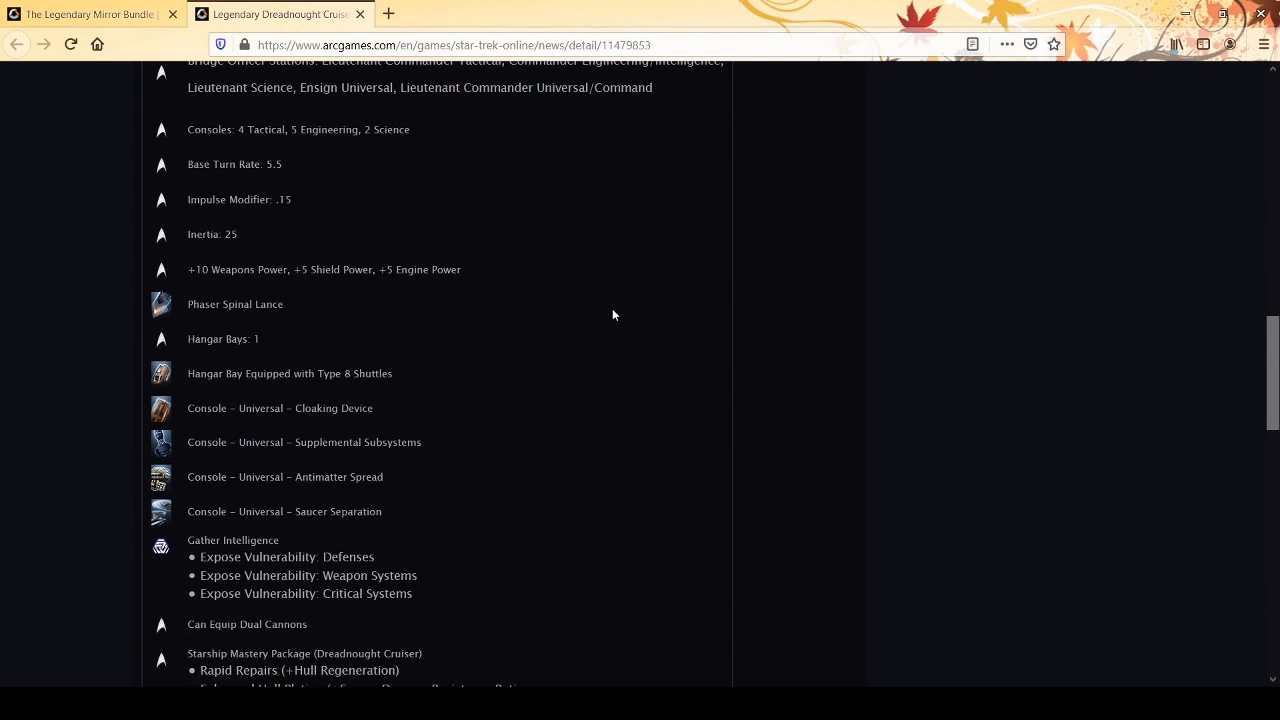
pyautogui.scroll(-3)
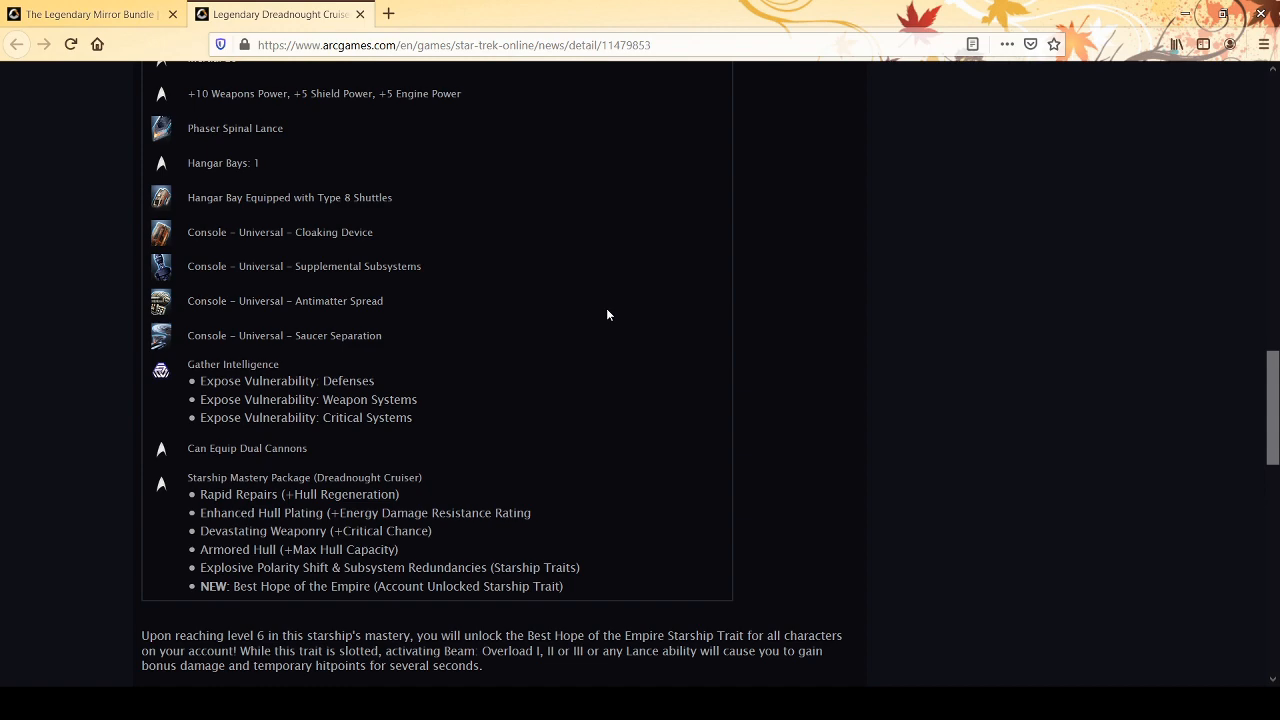
pyautogui.scroll(-3)
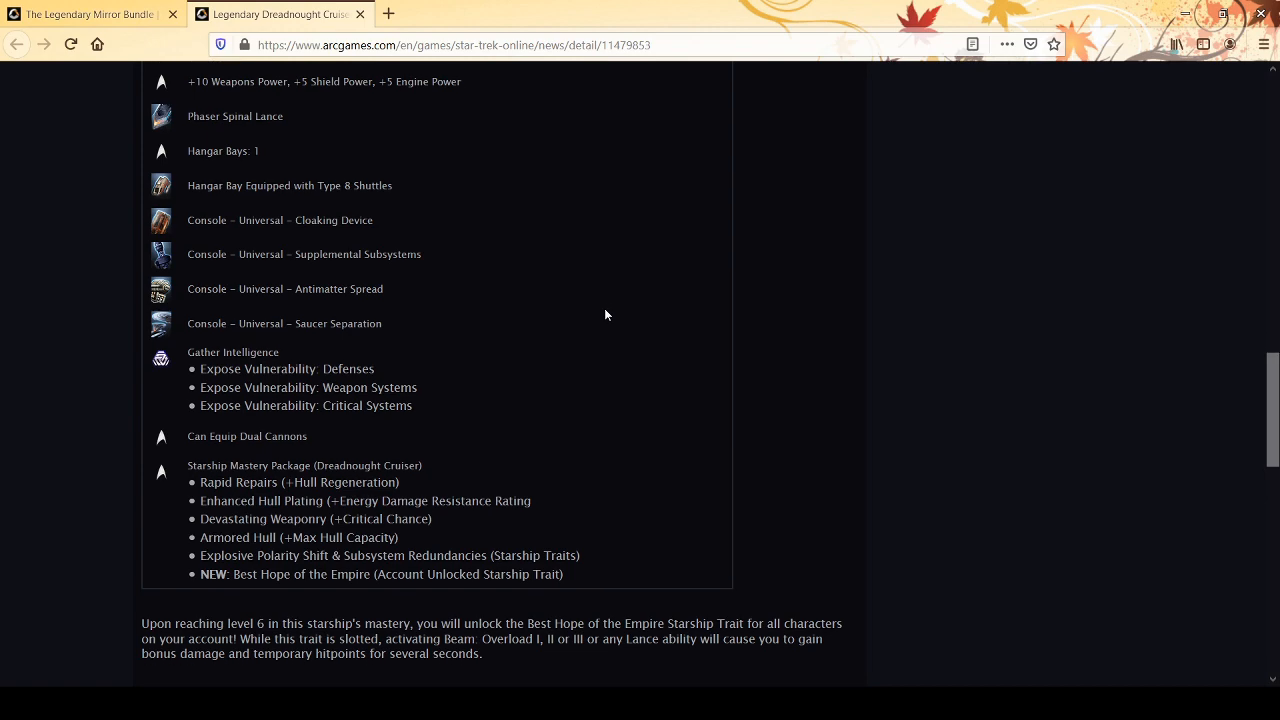
pyautogui.scroll(-3)
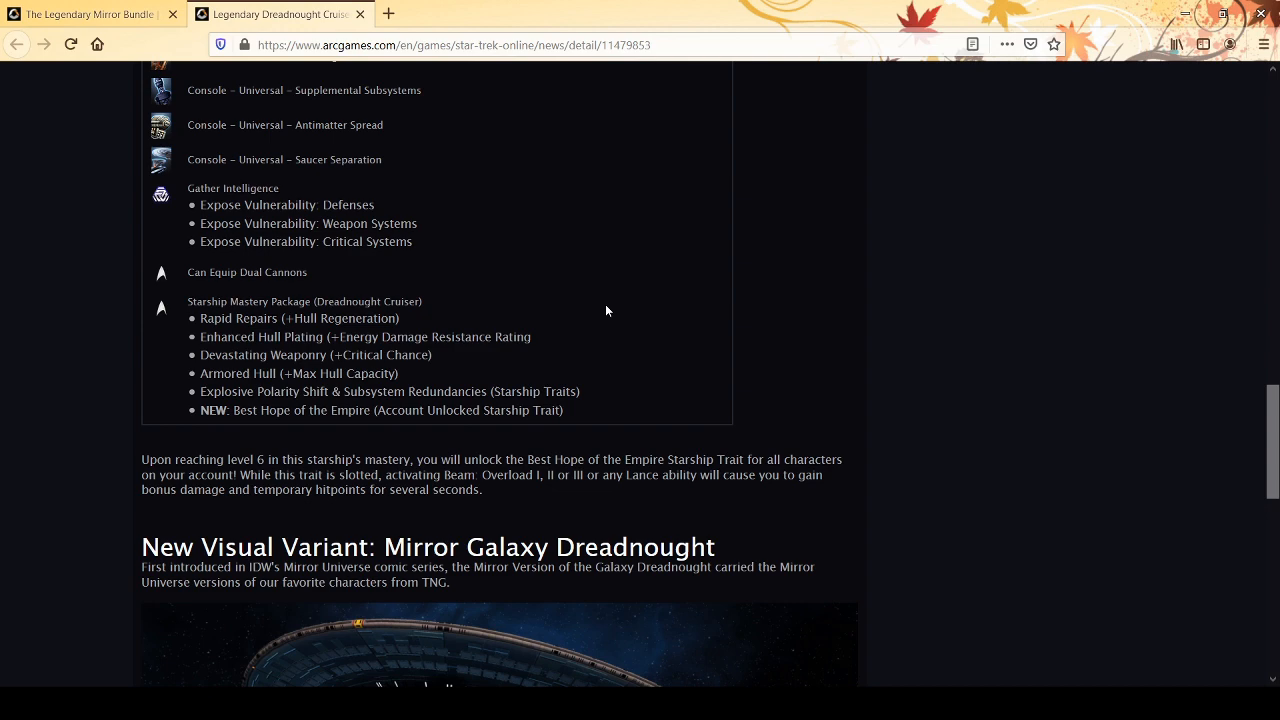
# Step: Scroll slightly to reveal the Mirror Galaxy Dreadnought introduction and ship image
pyautogui.scroll(-3)
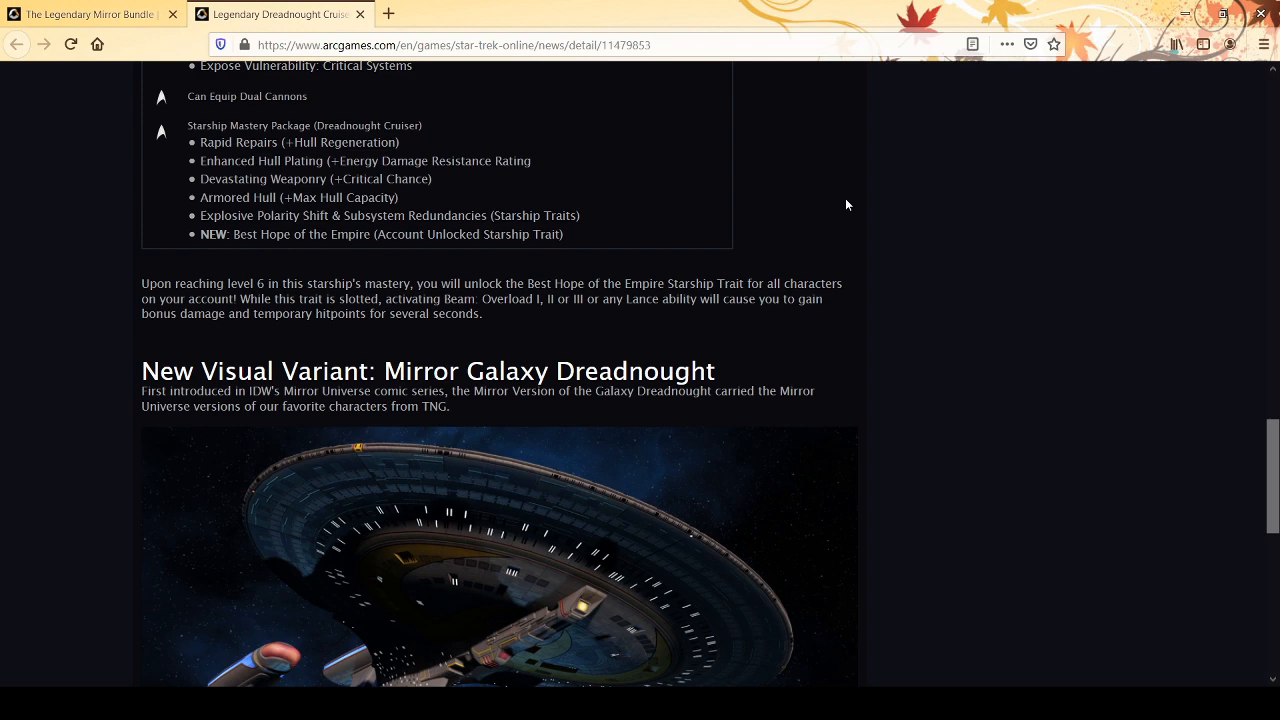
# Step: Scroll through the Other Included Variants gallery to the footer, then return to the article top
pyautogui.scroll(-3)
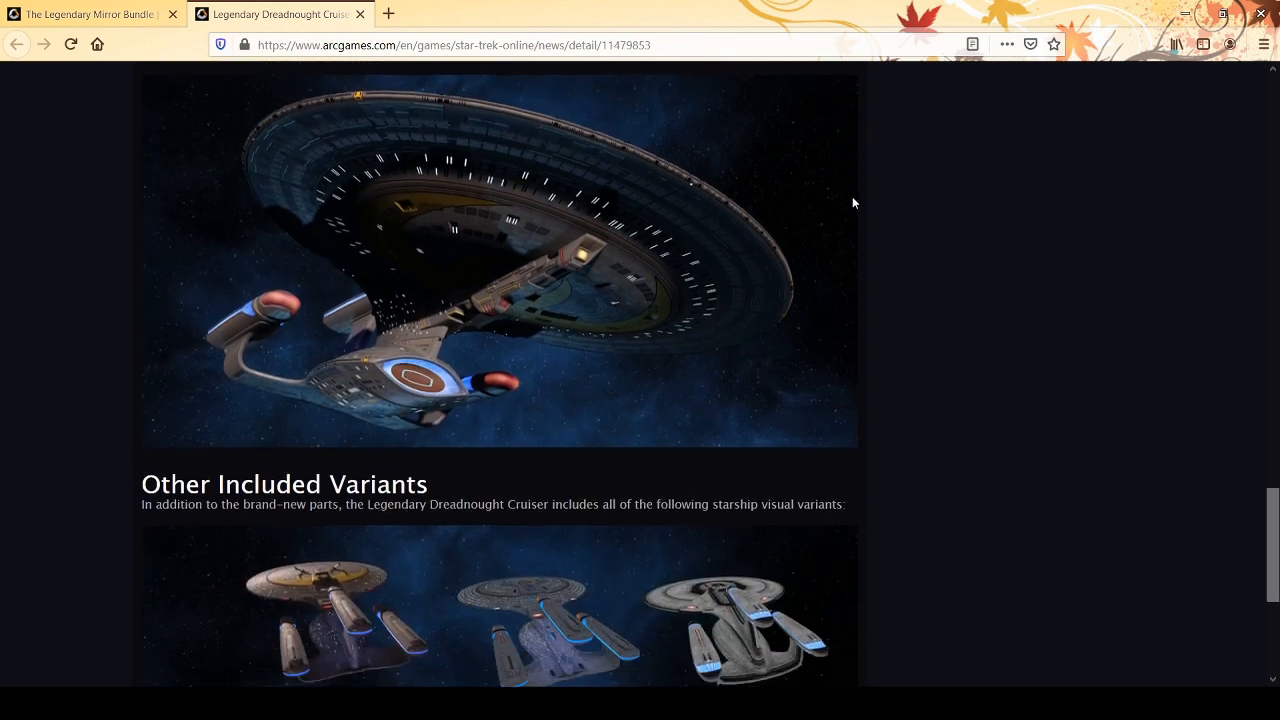
pyautogui.scroll(-3)
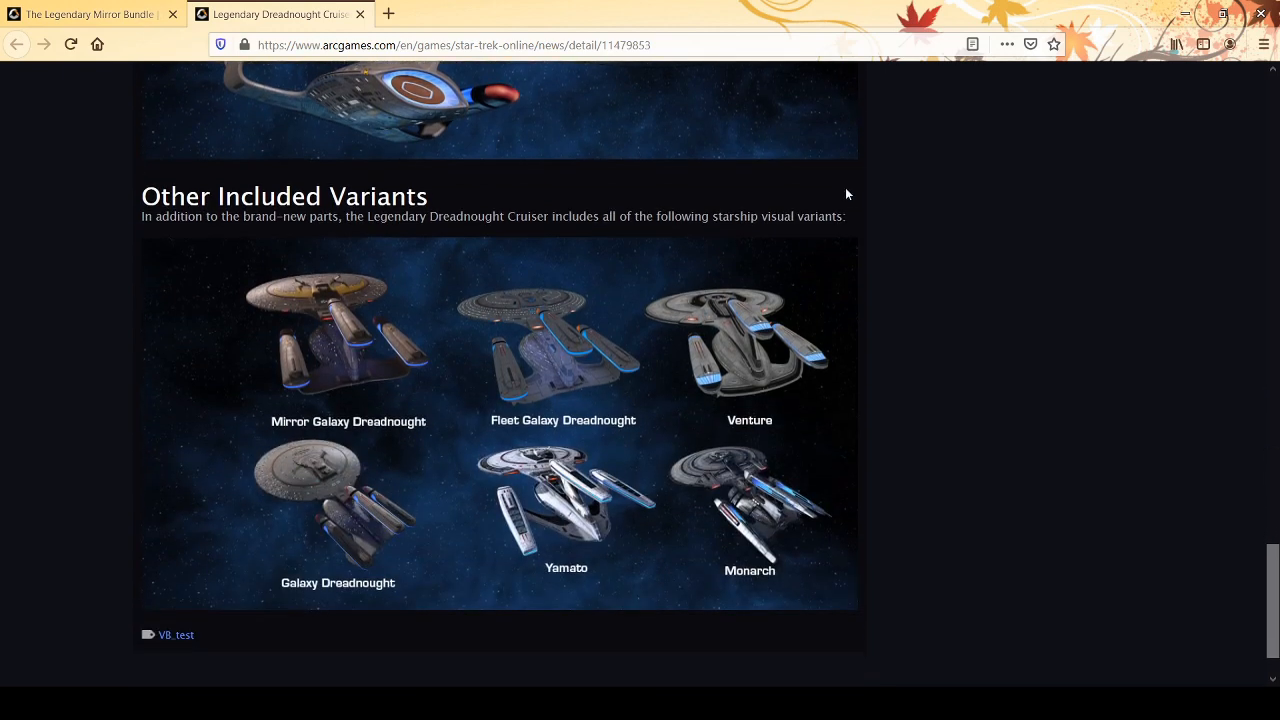
pyautogui.scroll(-3)
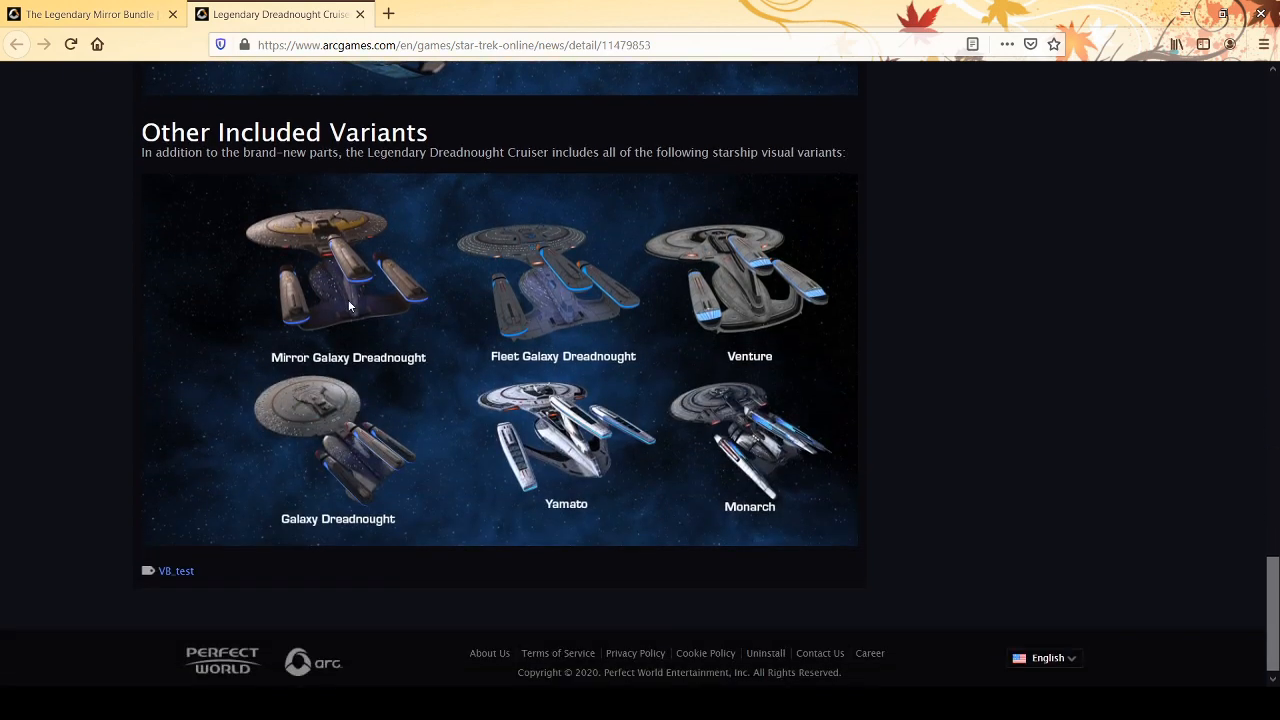
pyautogui.scroll(-3)
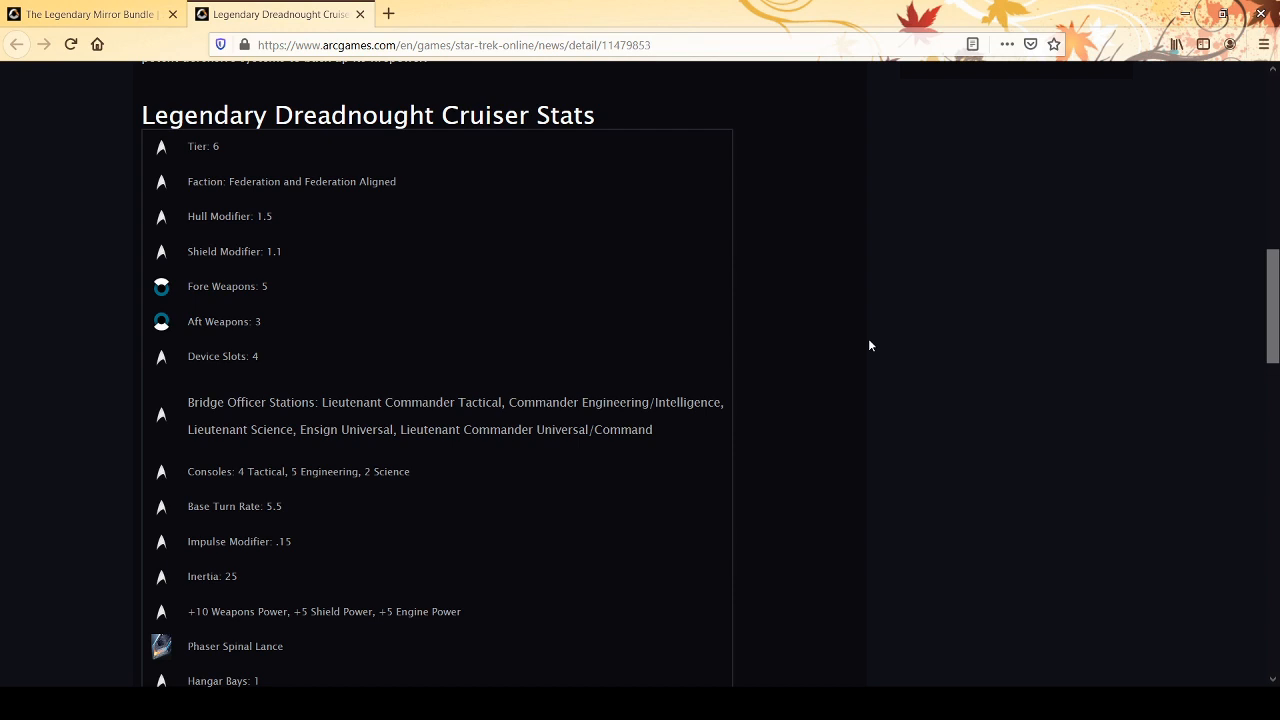
pyautogui.scroll(3)
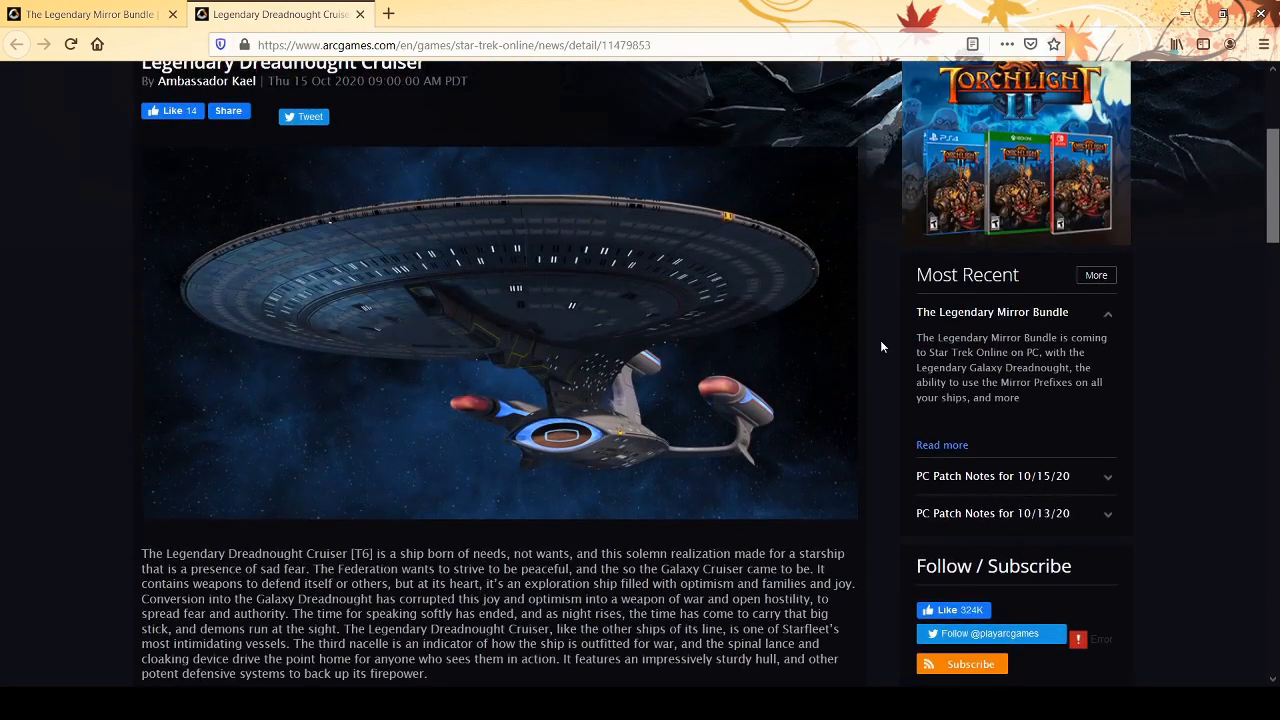